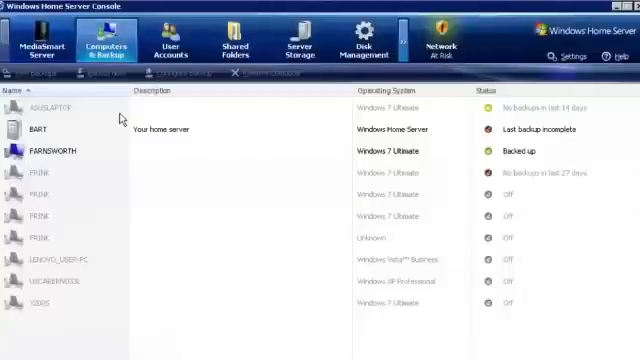
mouse_move(204, 96)
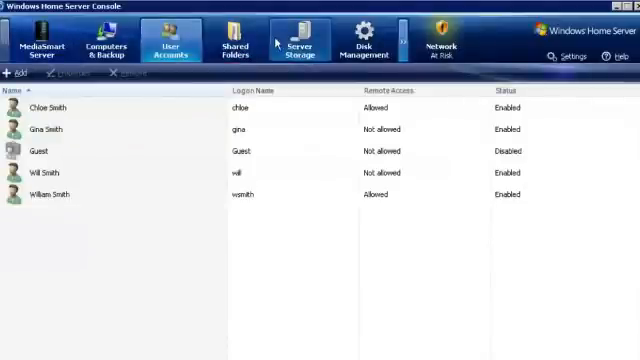
- View the Server Storage drive list and the Disk Management overview of the storage pool
click(296, 44)
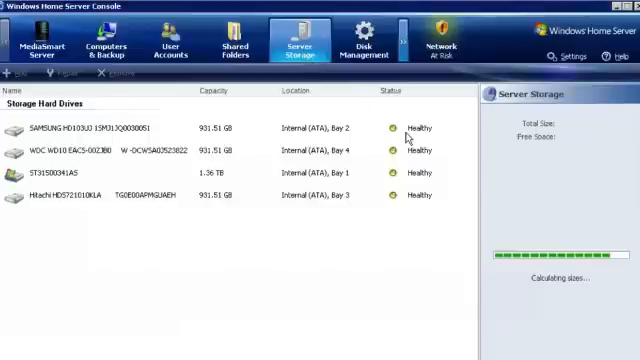
mouse_move(464, 204)
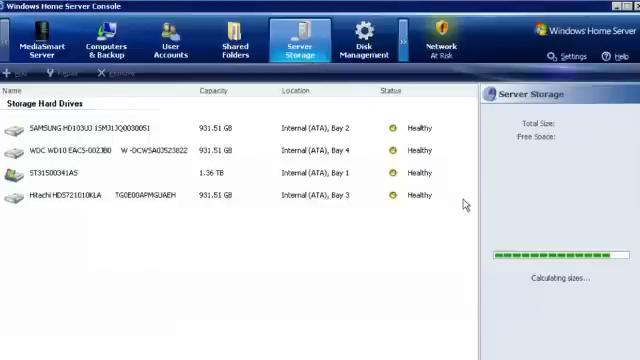
click(380, 44)
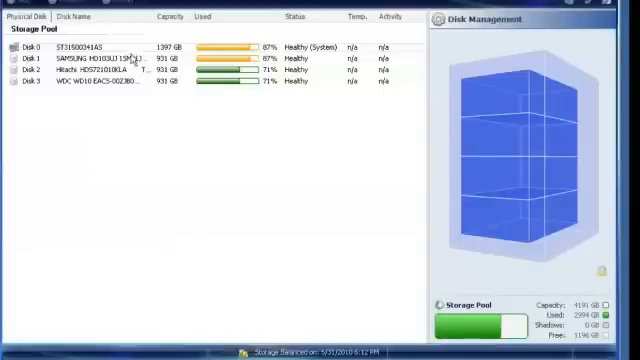
- Show the Shared Folders list with its Used Space, Duplication and Status columns
click(100, 56)
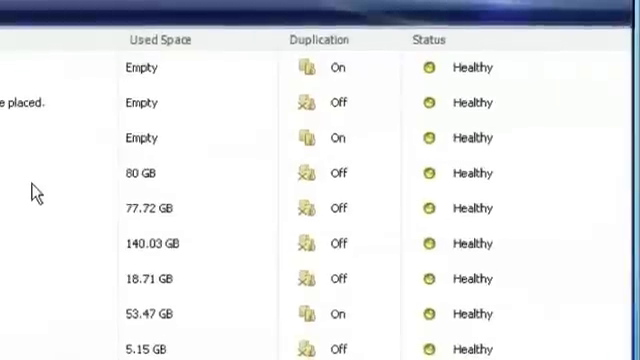
- Reach the Remote Access settings page showing router, domain name and website options
scroll(down, 3)
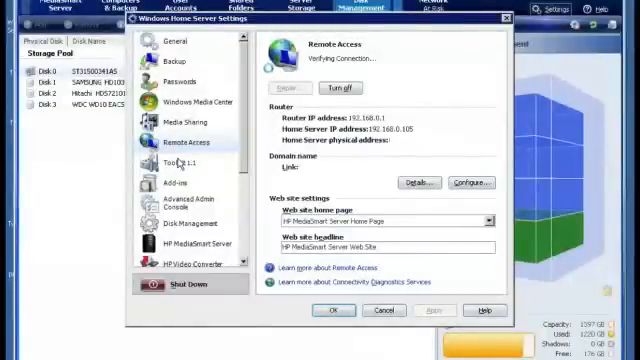
- View the Windows Media Center page, then the Media Library Sharing options for music, photos and videos
click(194, 100)
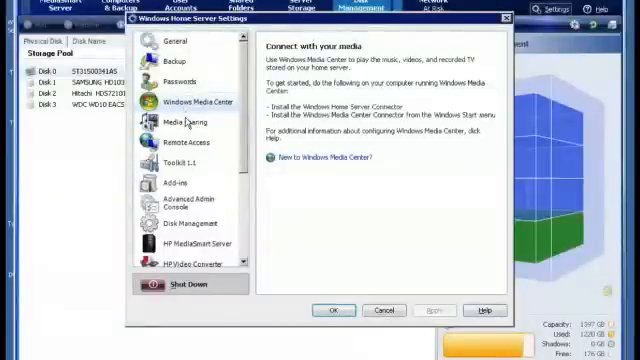
click(184, 130)
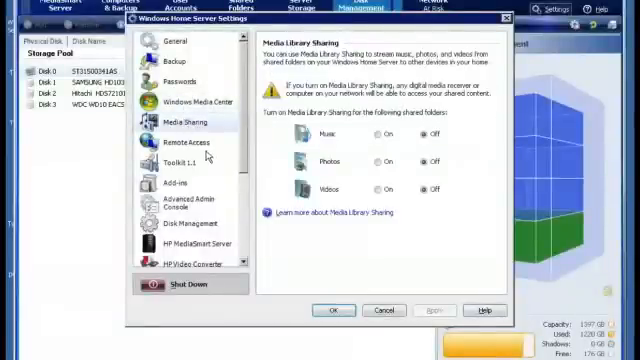